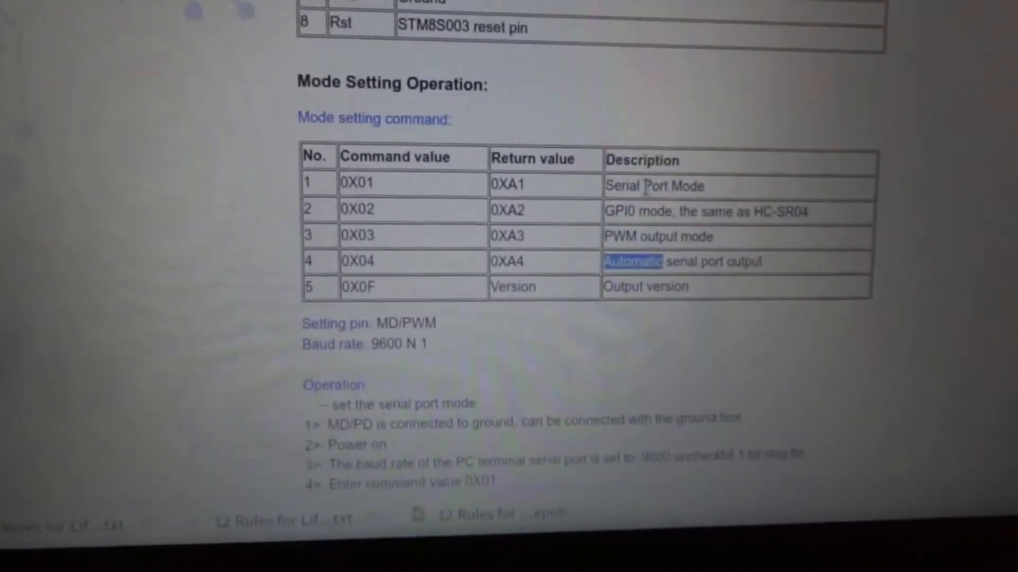
Enter the hex command 0X04 in CuteCom's Input field for the sensor module.
scroll(down, 3)
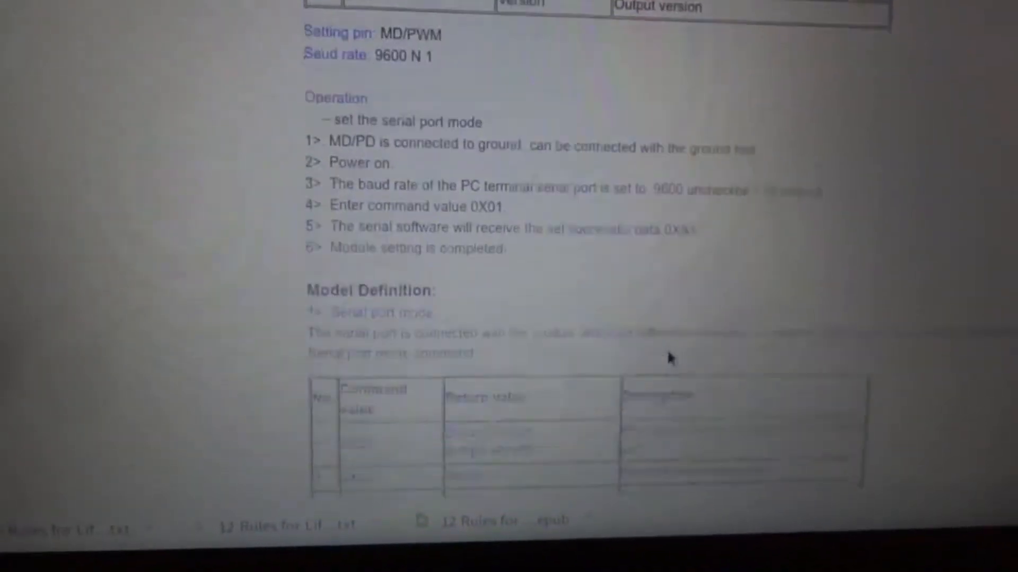
scroll(down, 3)
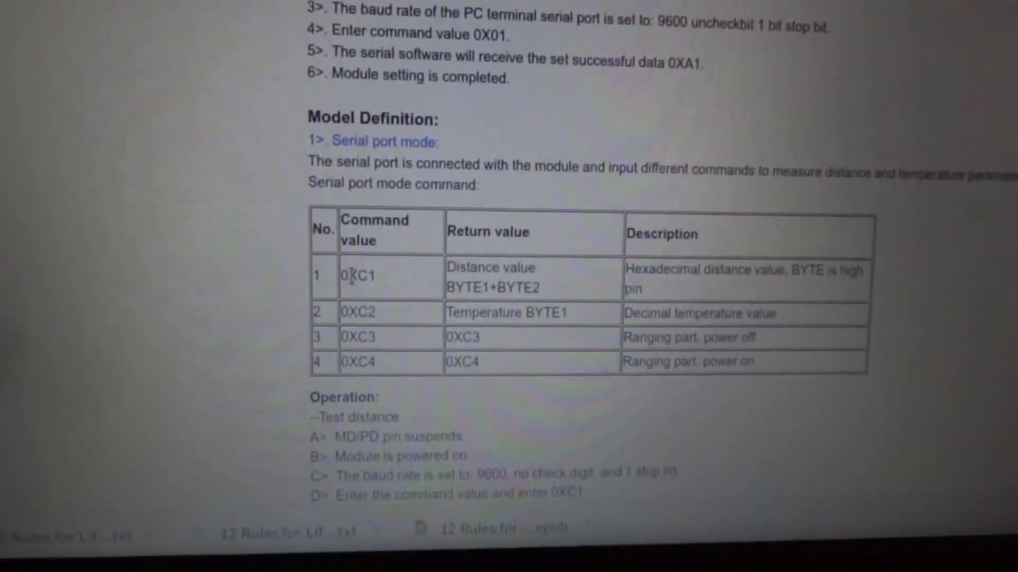
double_click(364, 279)
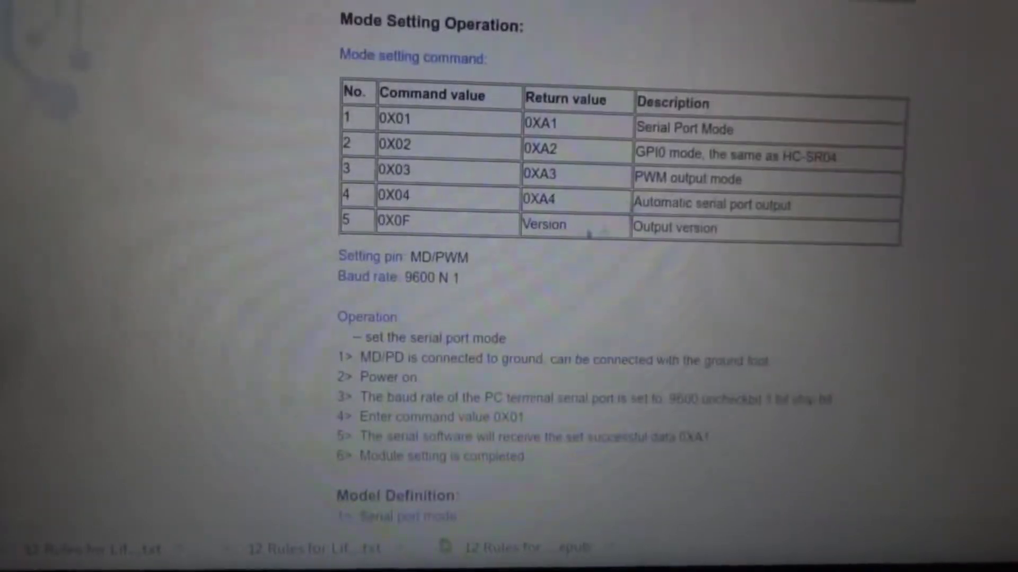
right_click(394, 195)
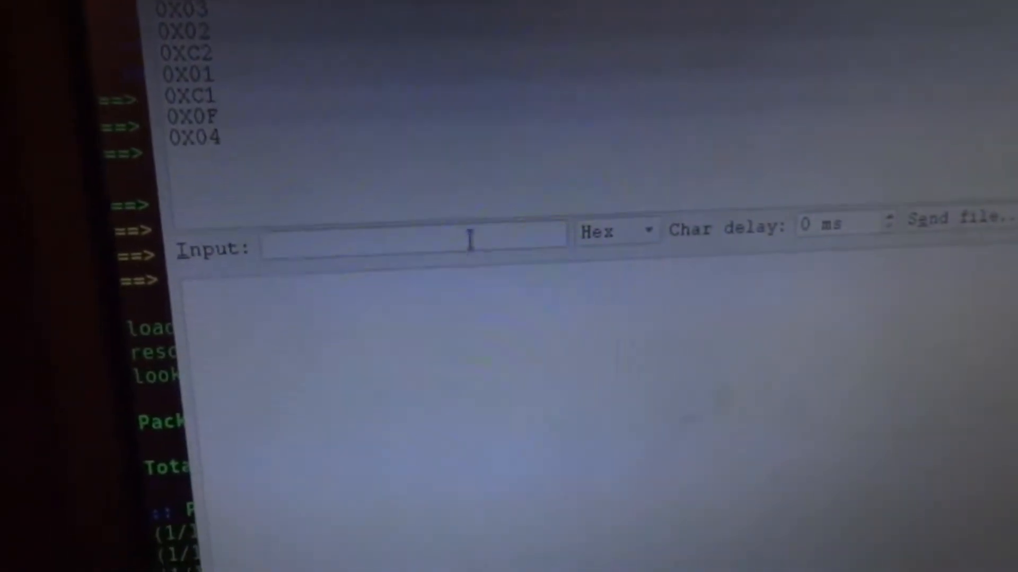
text(0X04)
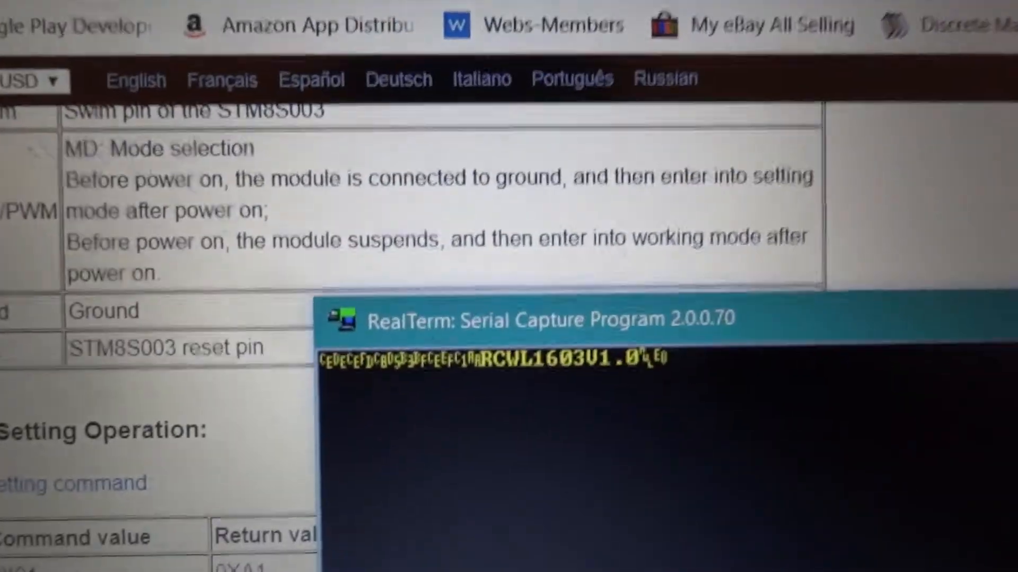
Select port 19 = \ProlificSerial0 at 9600 baud and move to the Send controls.
scroll(down, 3)
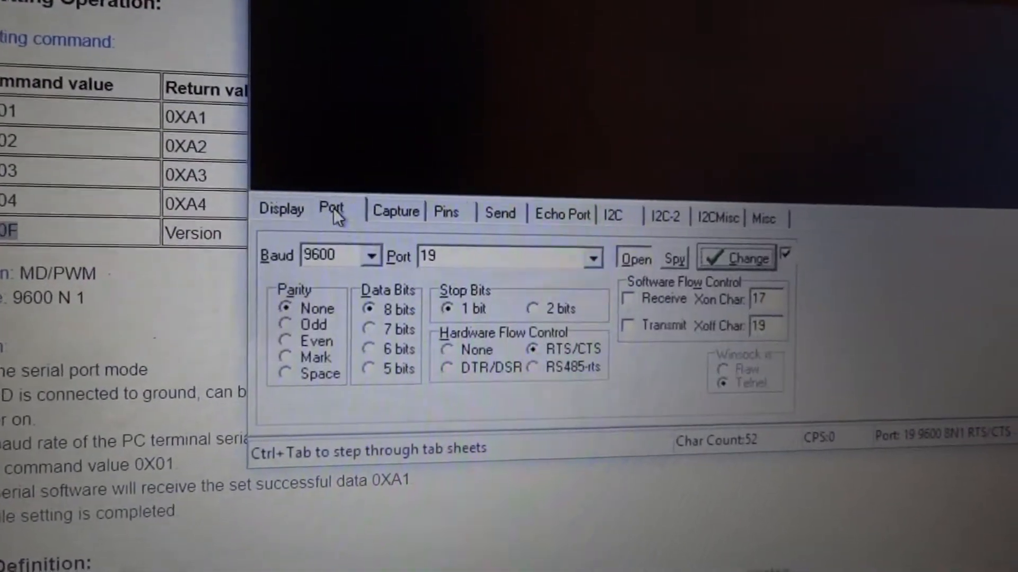
click(589, 255)
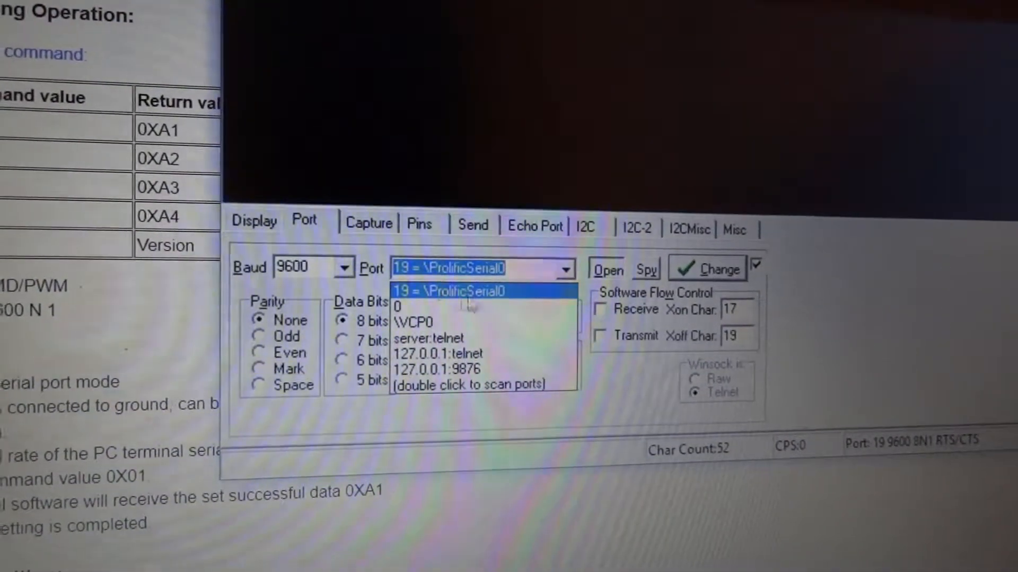
click(447, 291)
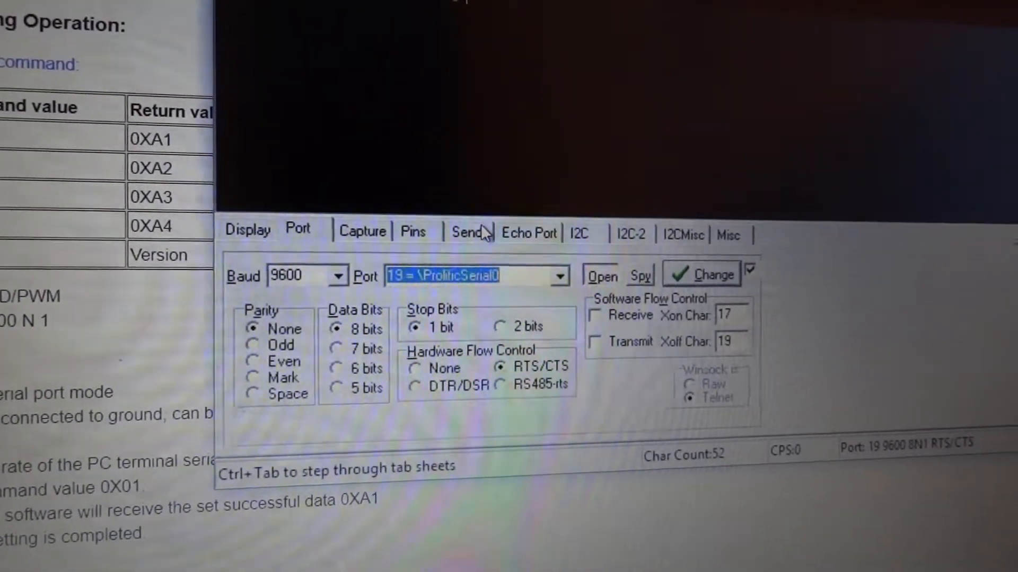
click(466, 232)
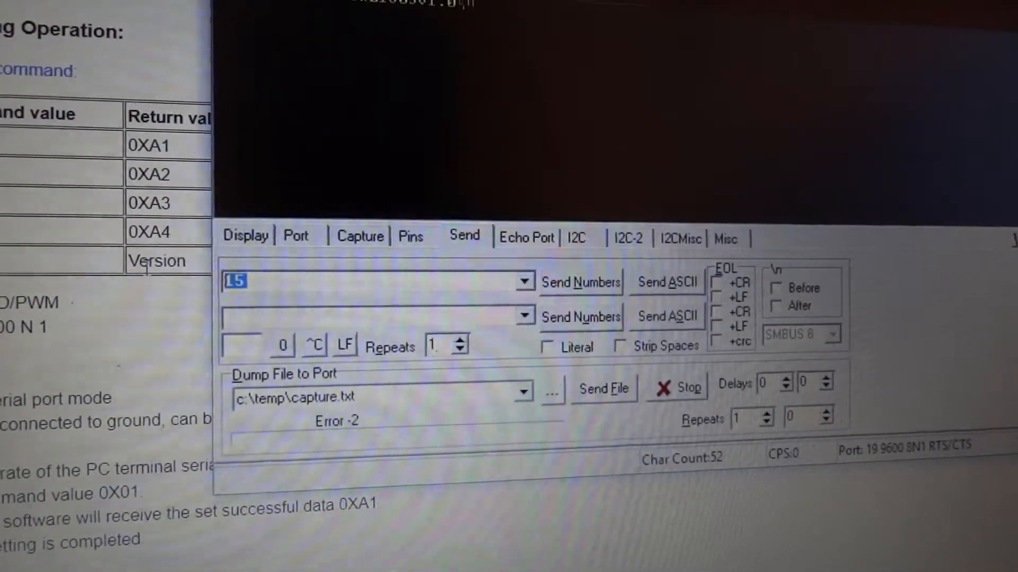
mouse_move(557, 280)
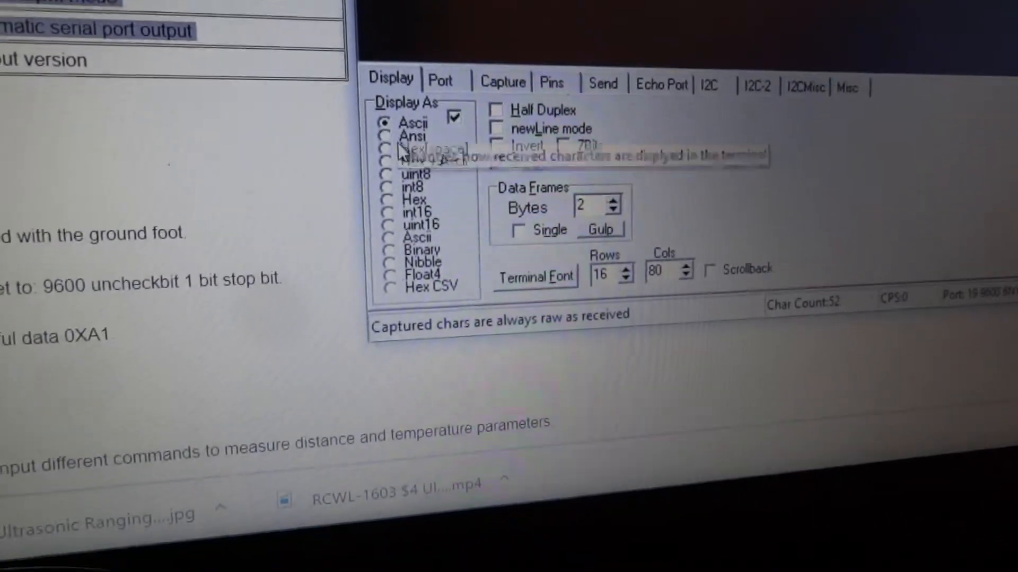
Switch RealTerm's Display As setting to Hex for received bytes.
click(392, 193)
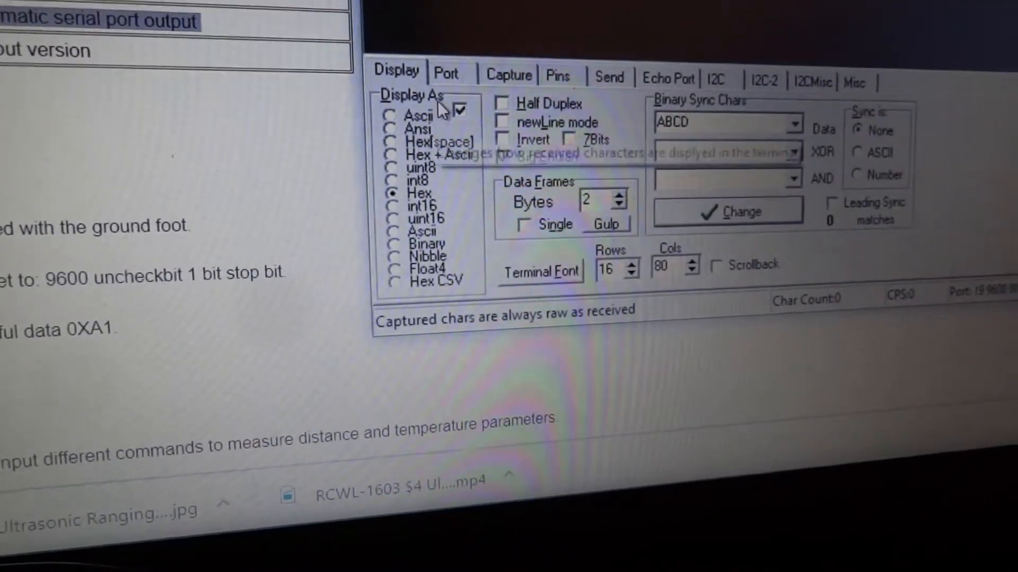
click(591, 76)
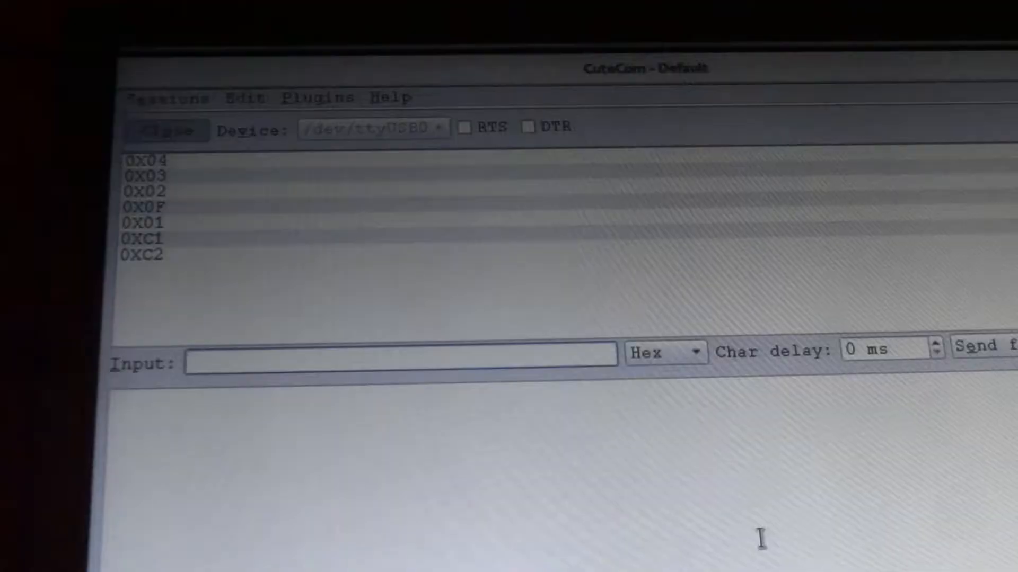
Leave CuteCom and bring up the blank Arduino IDE sketch.
right_click(399, 354)
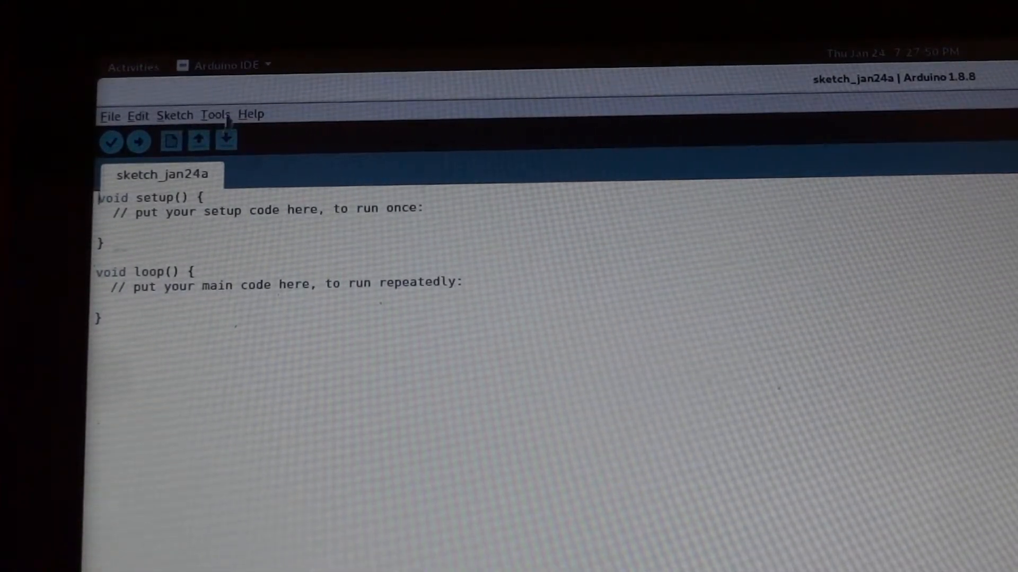
click(213, 115)
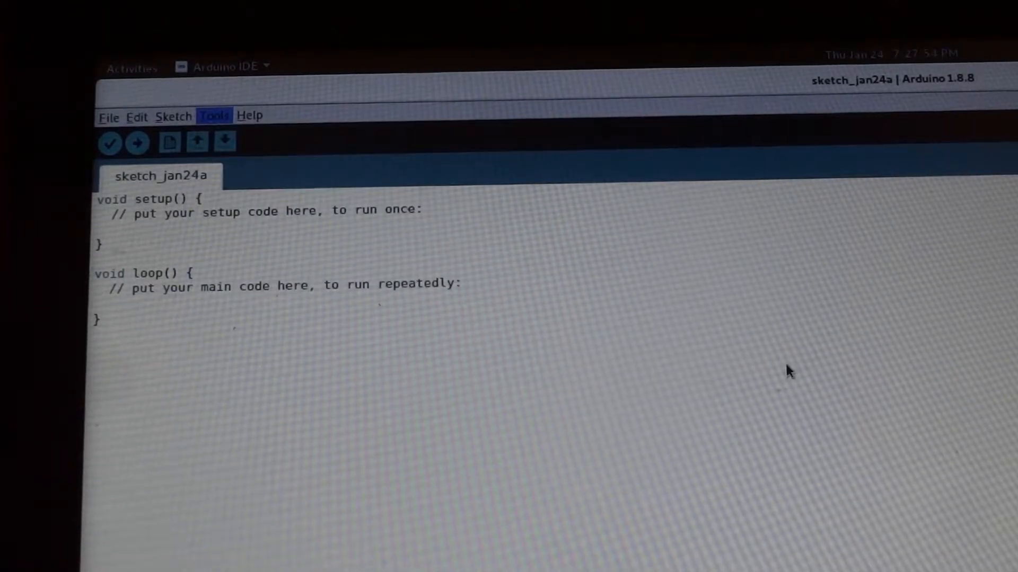
click(213, 117)
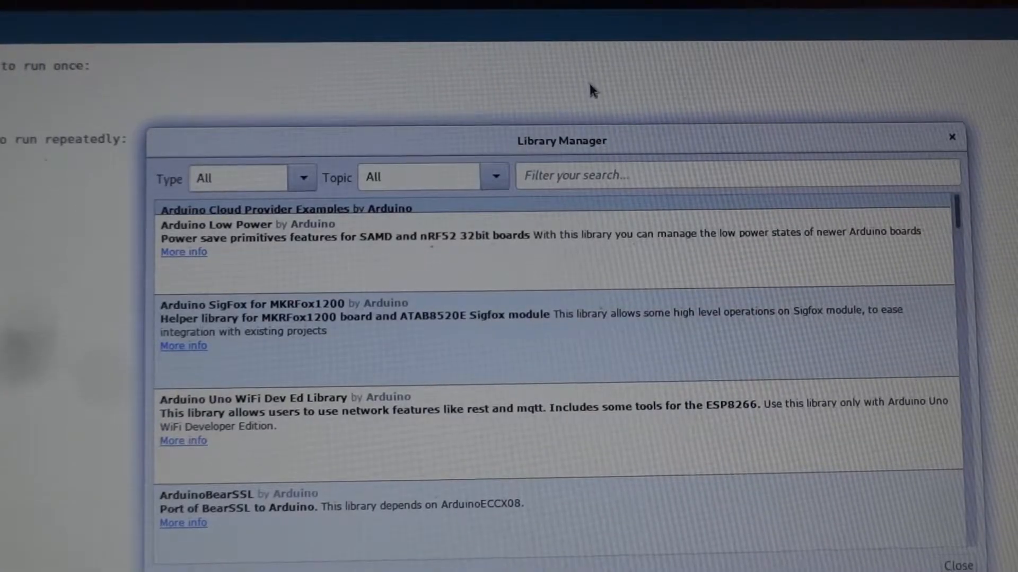
click(713, 175)
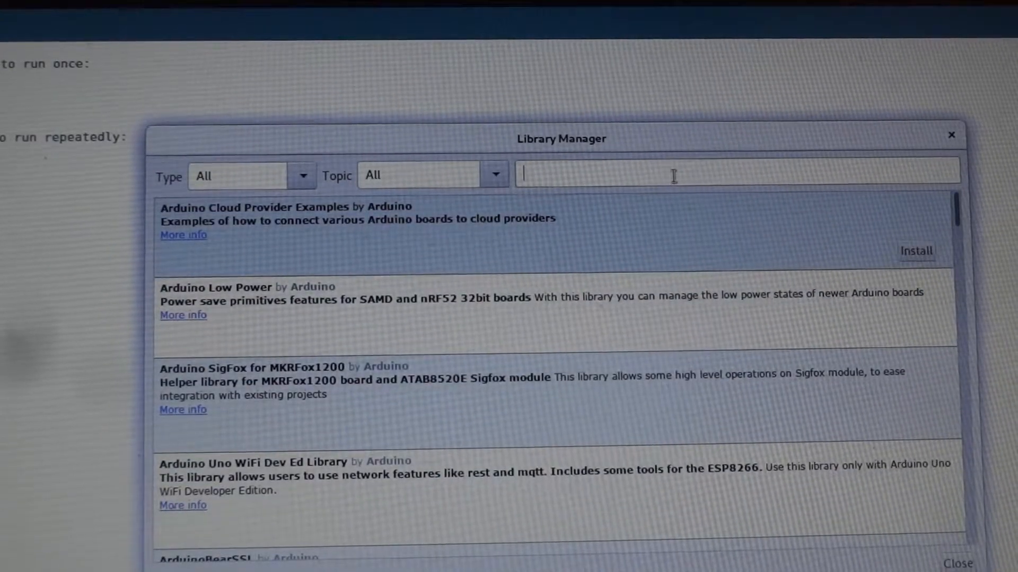
text(New)
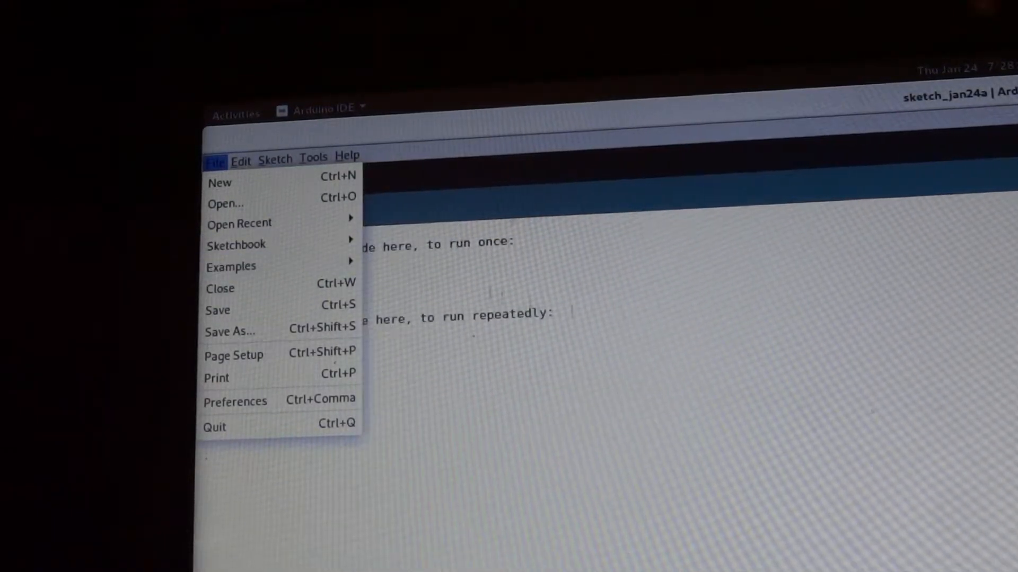
Load File > Examples > NewPing > NewPingExample and locate its TRIGGER_PIN definition.
click(230, 267)
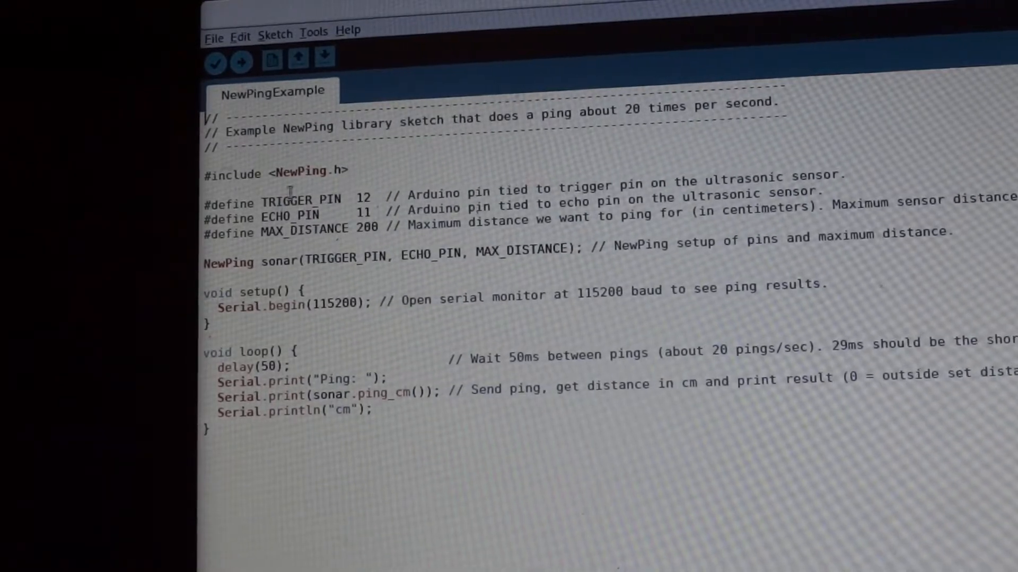
double_click(300, 198)
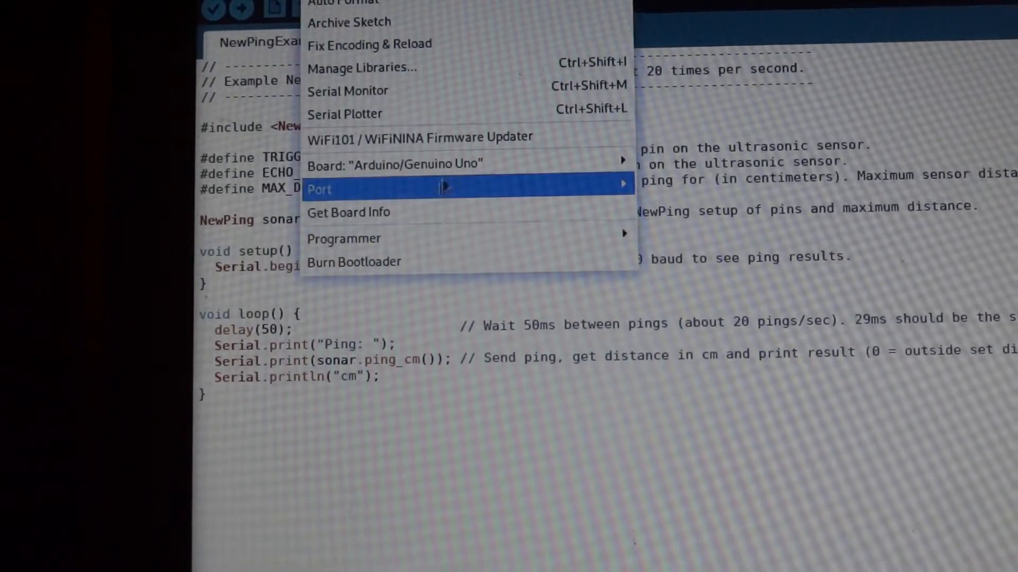
mouse_move(318, 189)
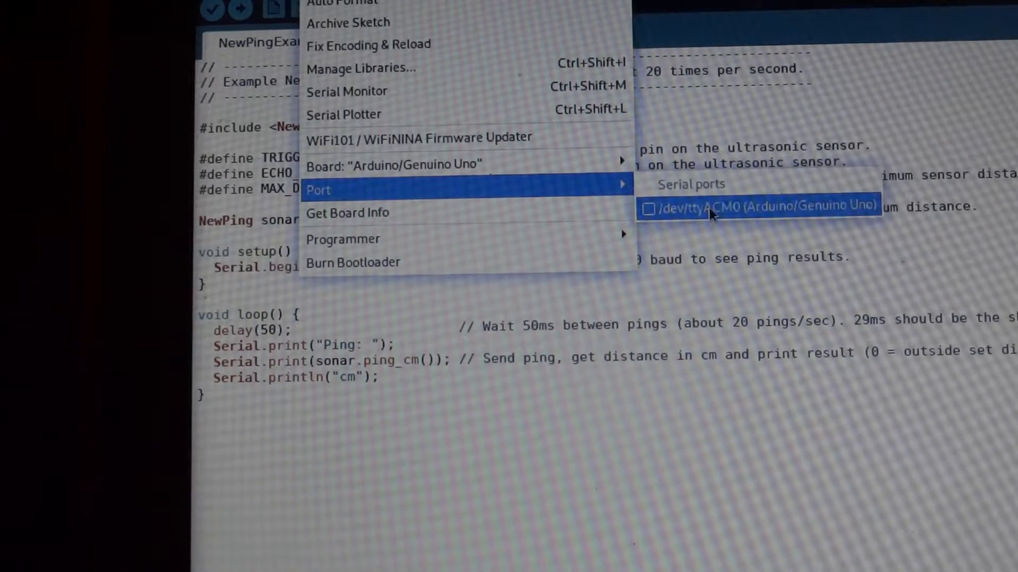
Select /dev/ttyACM0 (Arduino/Genuino Uno), upload the sketch and bring up the Serial Monitor.
click(758, 205)
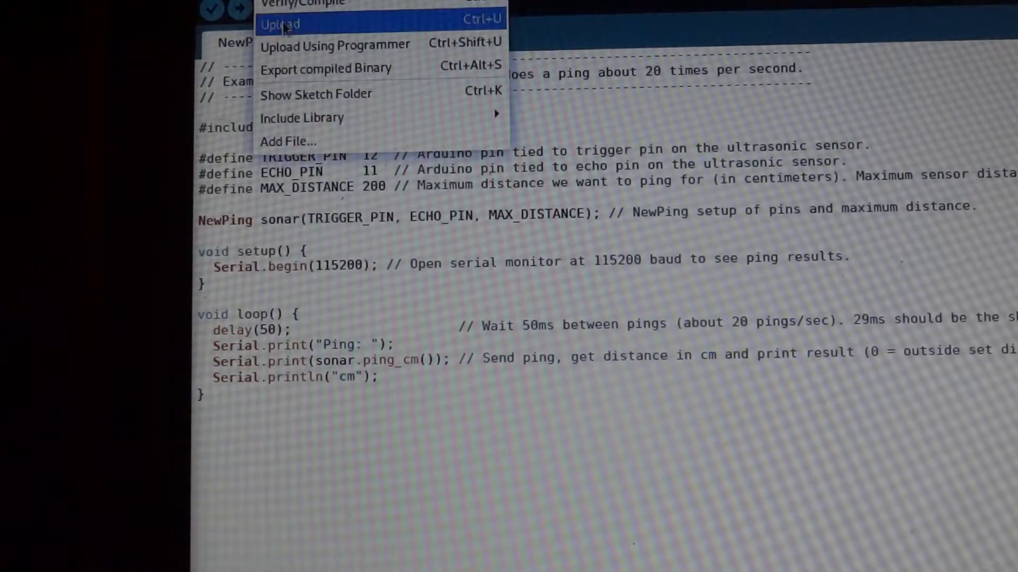
click(280, 25)
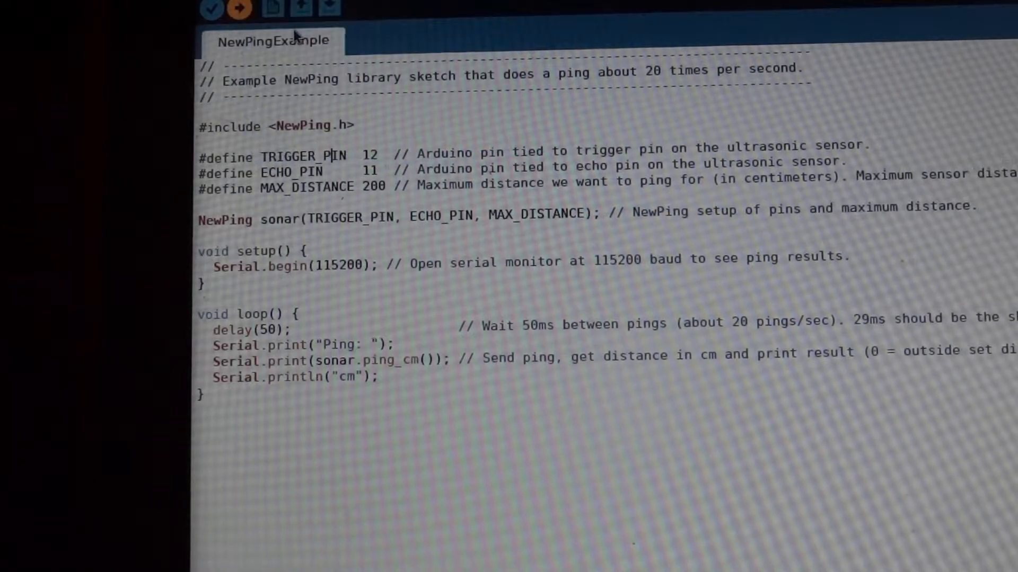
click(238, 8)
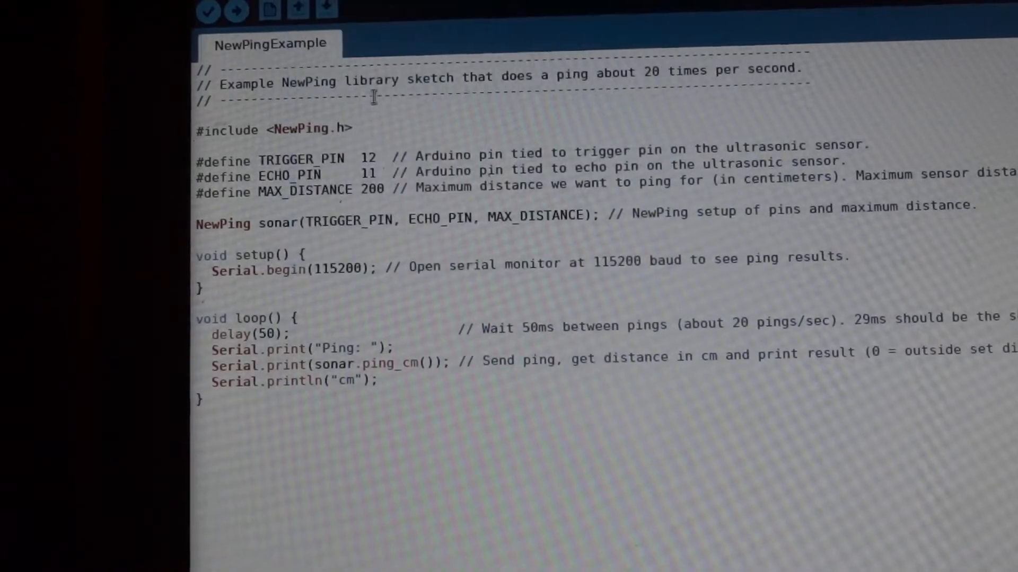
click(510, 416)
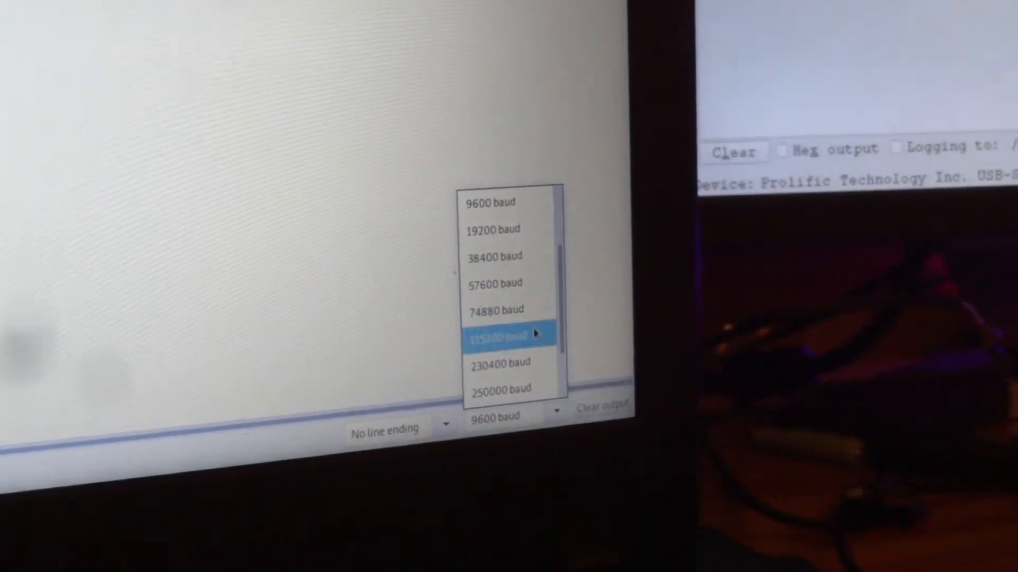
Set the Serial Monitor to 115200 baud, then change Serial.print(sonar.ping_cm()) to Serial.println.
click(507, 337)
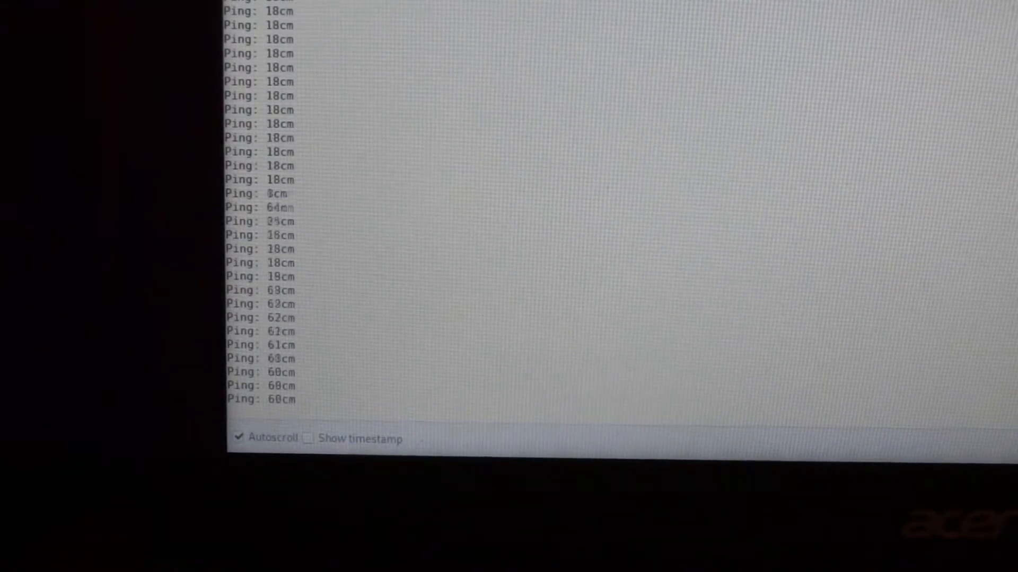
click(322, 52)
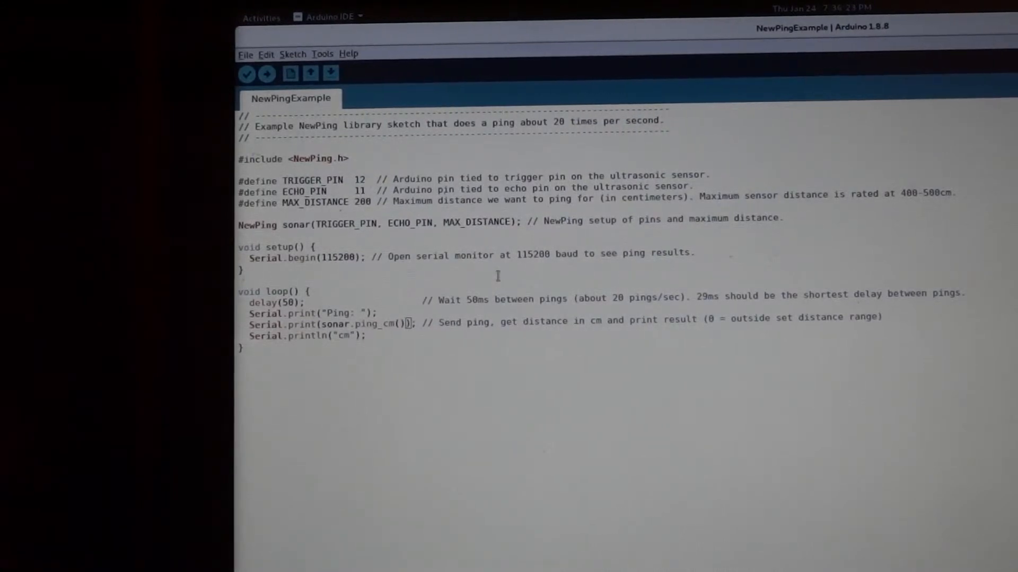
text(ln)
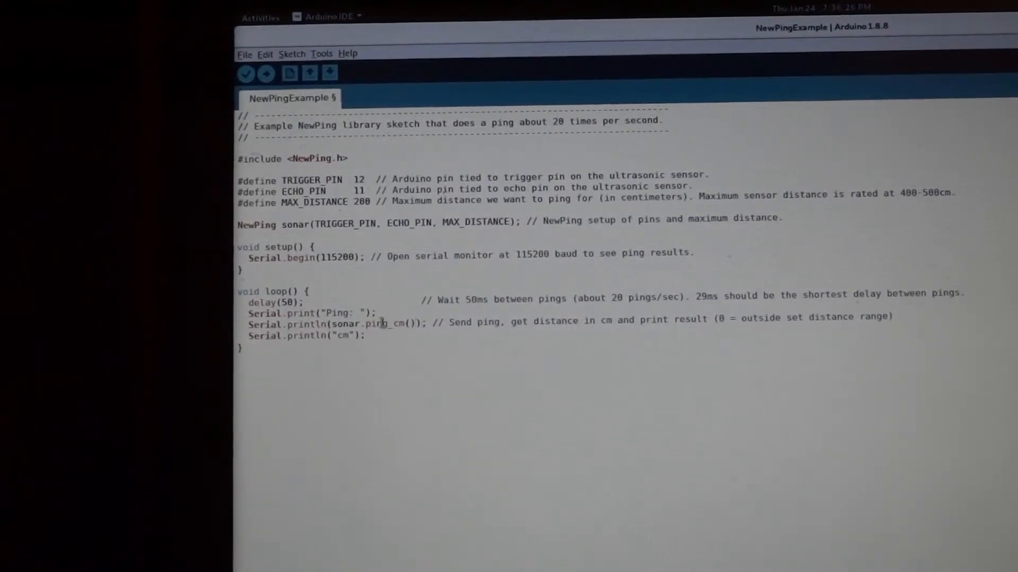